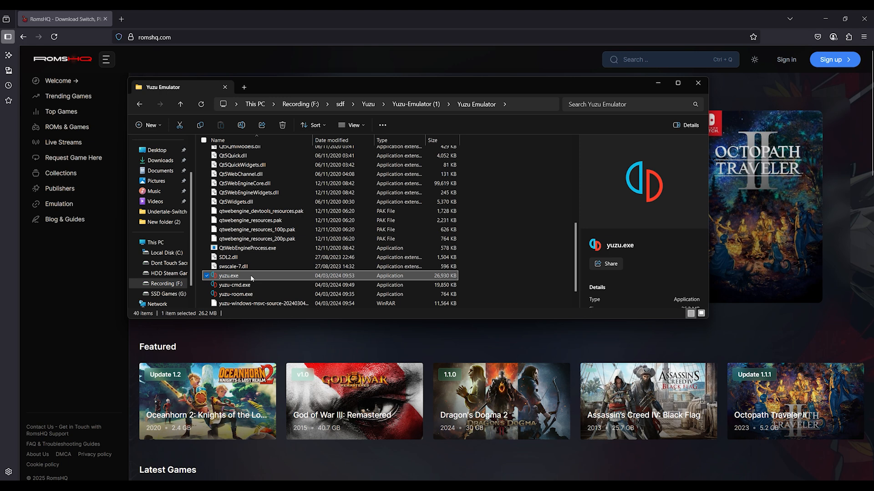
Step: Launch yuzu.exe from the Yuzu Emulator folder so the game list appears
double_click(228, 275)
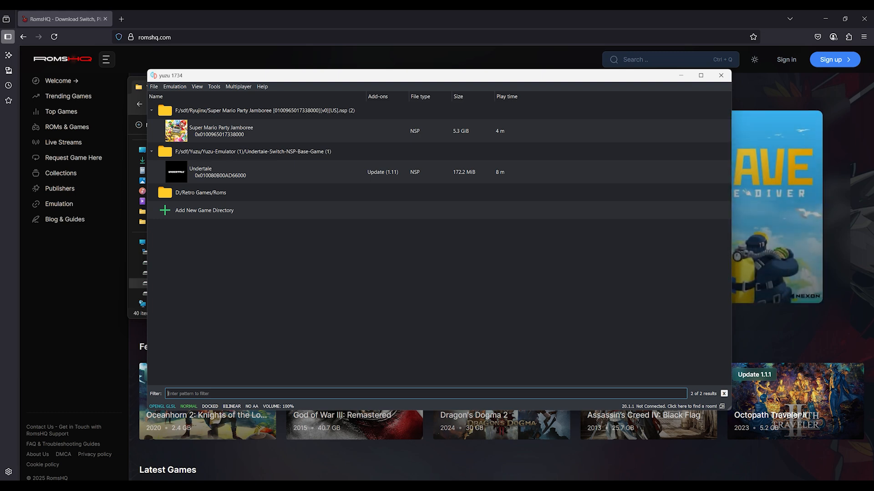
mouse_move(306, 251)
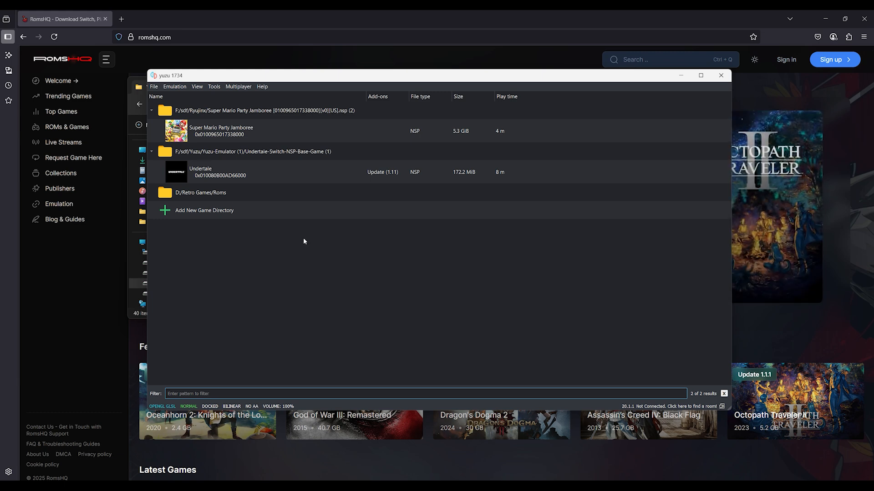
left_click(221, 130)
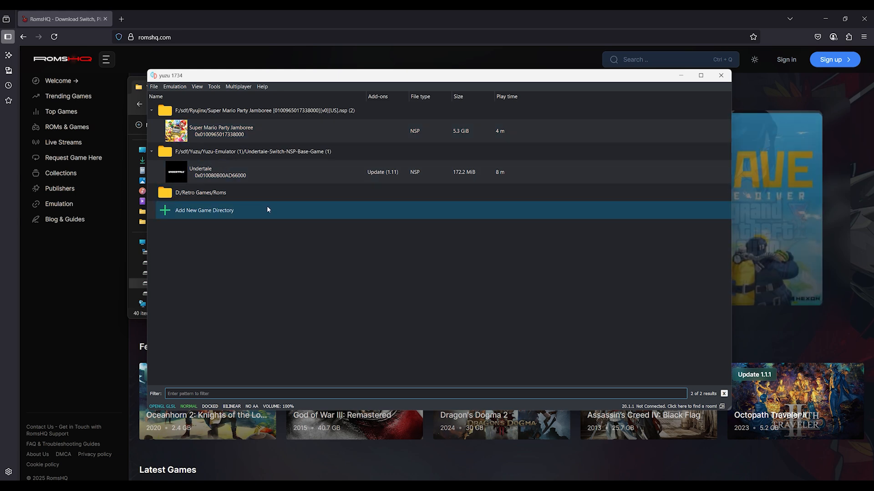
mouse_move(232, 221)
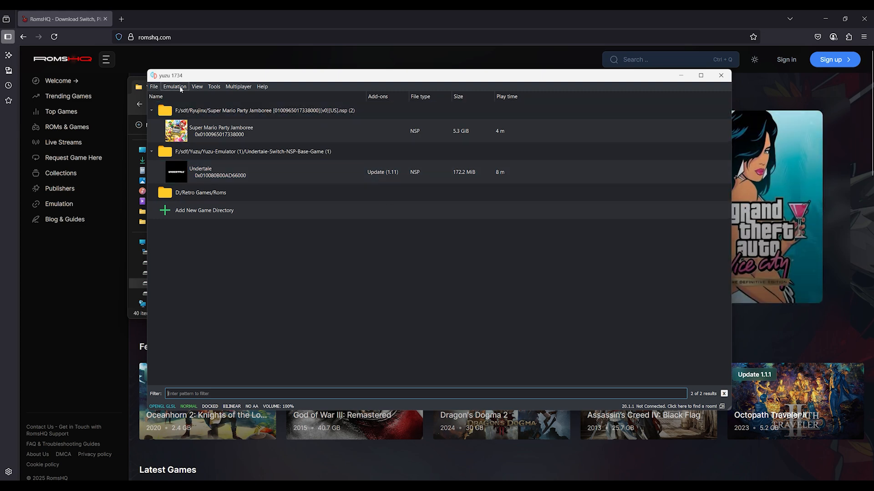
Step: Set the Graphics API to Vulkan on the GTX 1070 and save the configuration
left_click(174, 87)
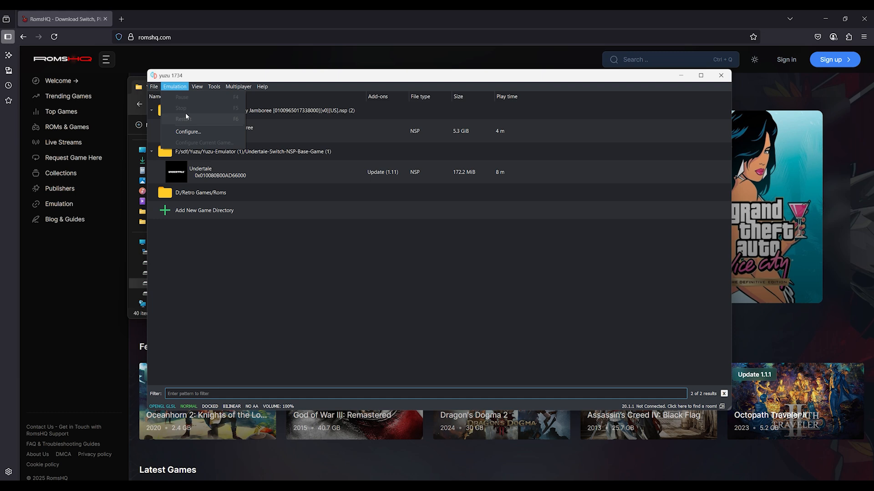
left_click(187, 131)
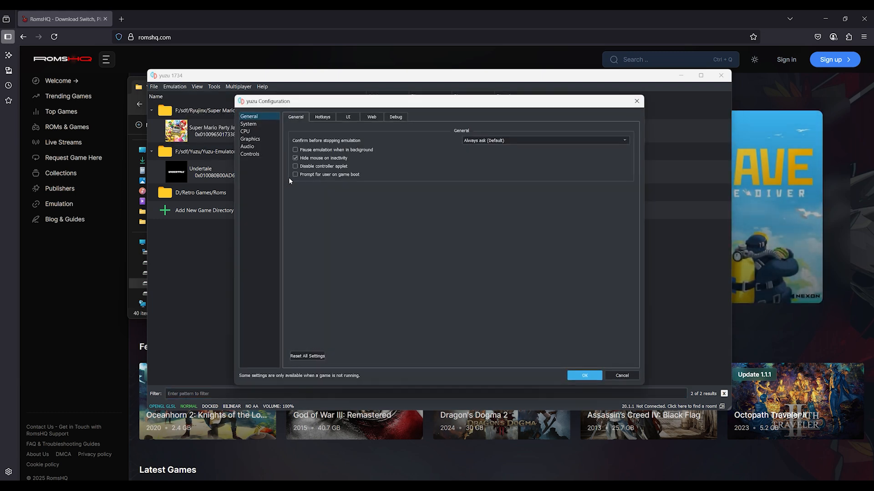
left_click(250, 139)
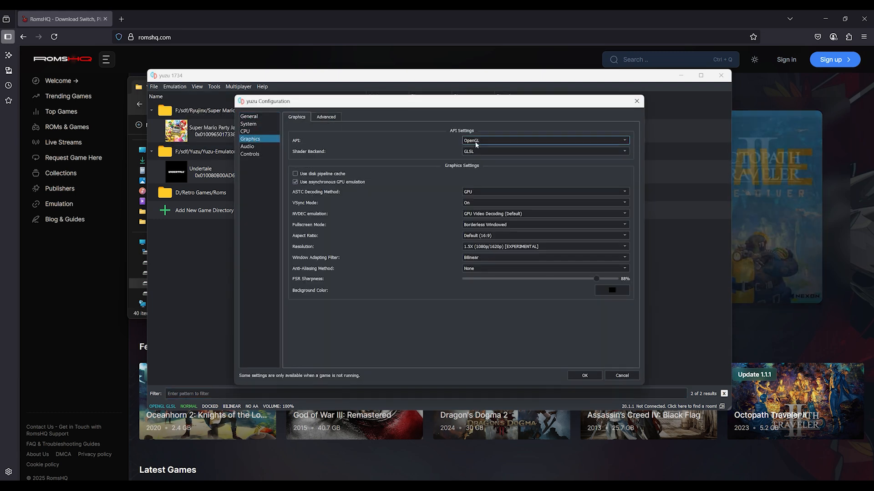
left_click(543, 140)
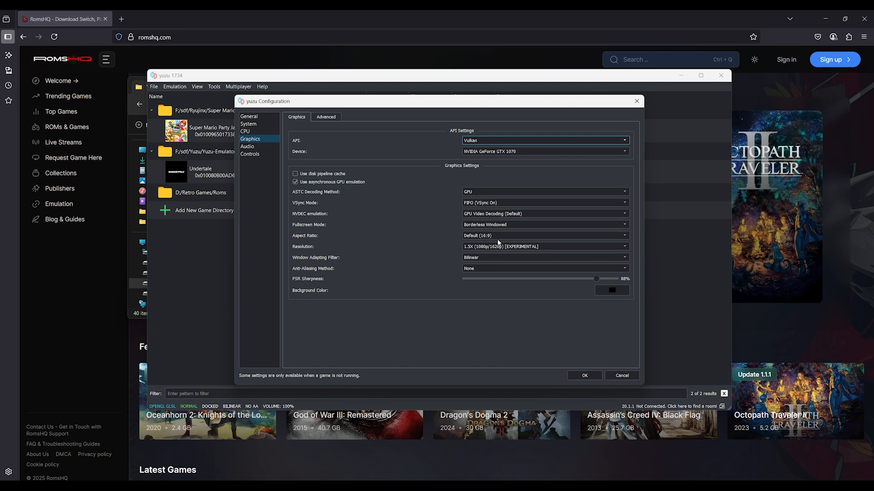
left_click(544, 246)
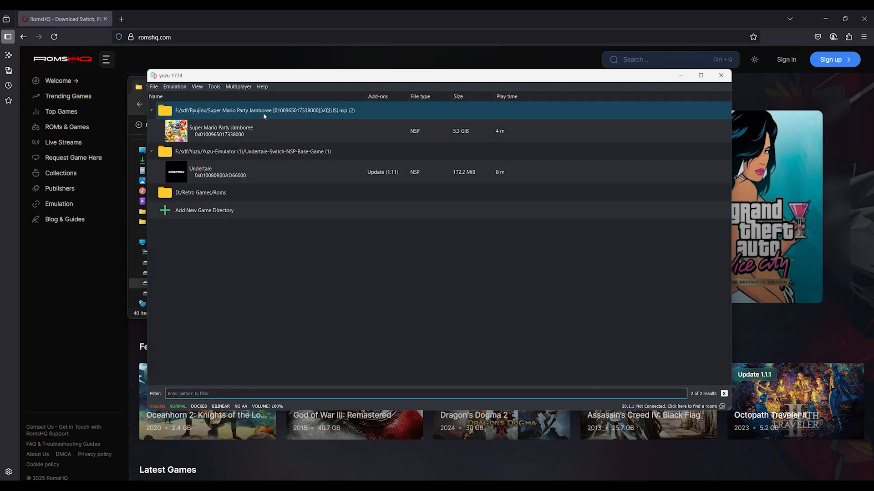
Step: Review the Audio settings without changes, then show the File menu options
left_click(175, 87)
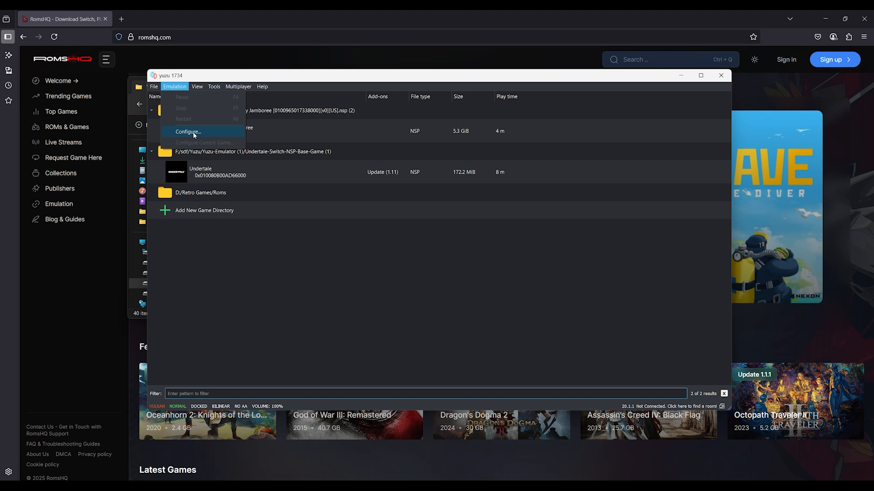
left_click(188, 131)
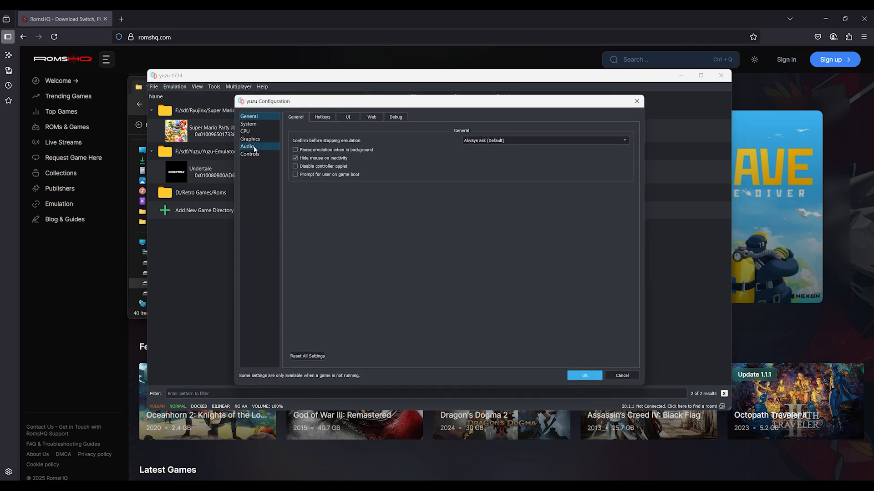
left_click(247, 147)
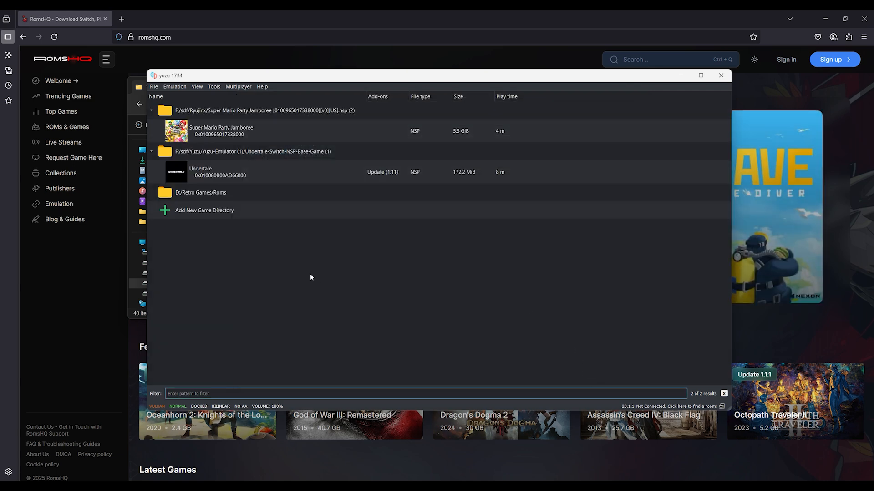
left_click(154, 86)
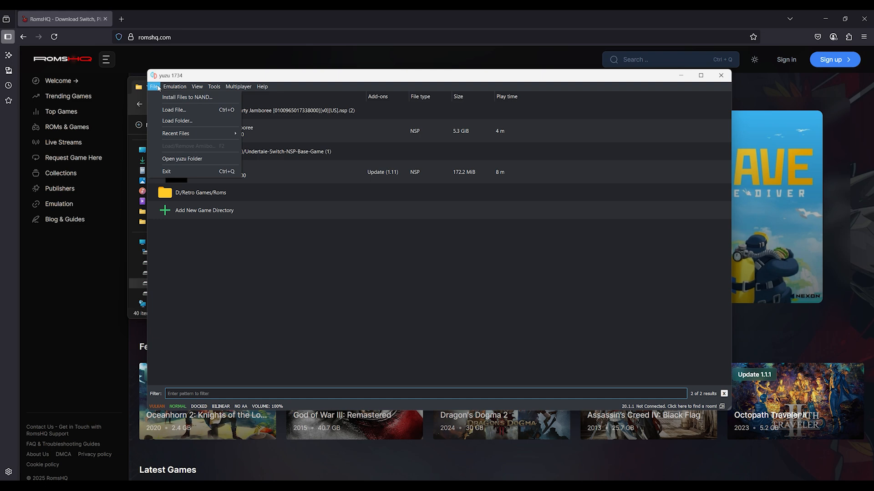
Step: Browse yuzu's data and config folders, remove the shader folder, and launch Undertale
left_click(177, 121)
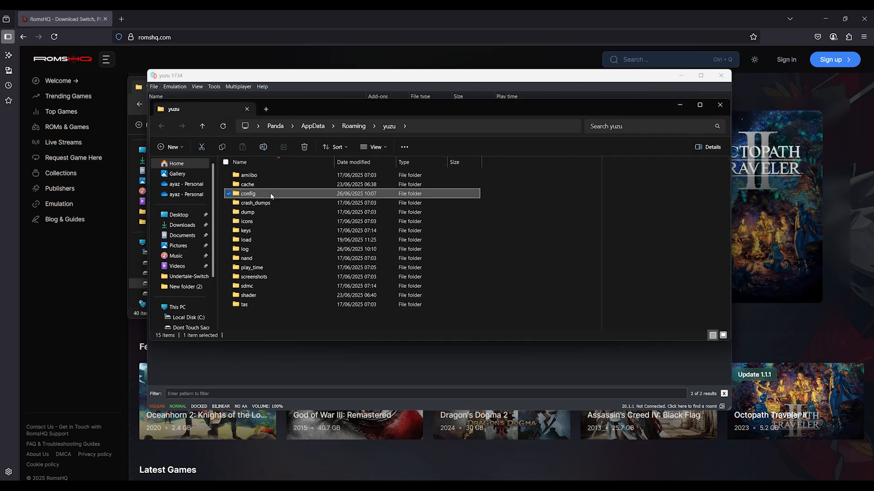
double_click(247, 193)
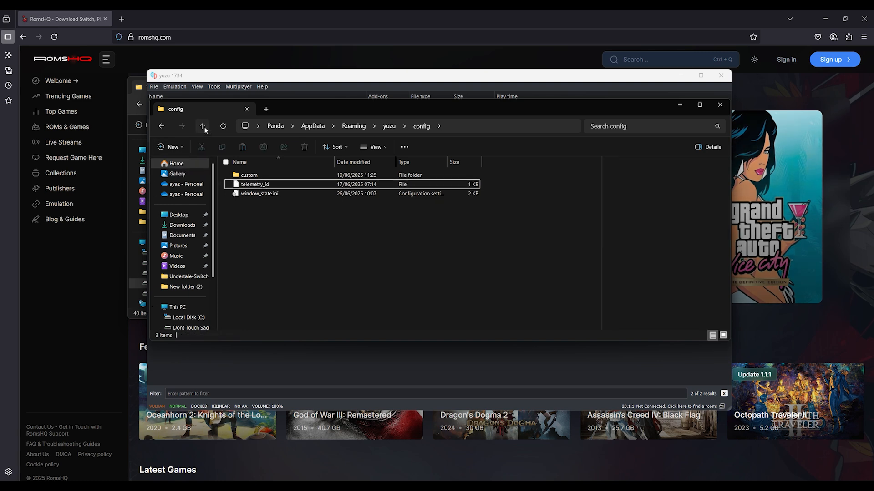
left_click(202, 126)
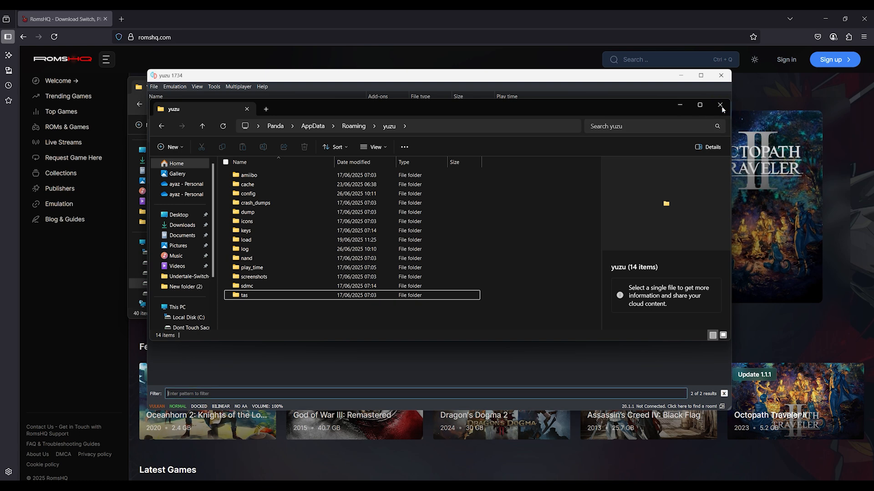
left_click(721, 105)
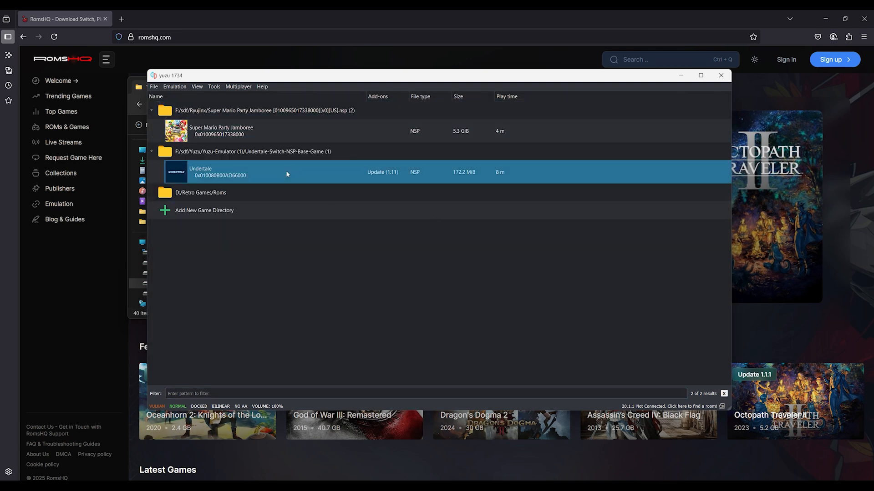
double_click(223, 172)
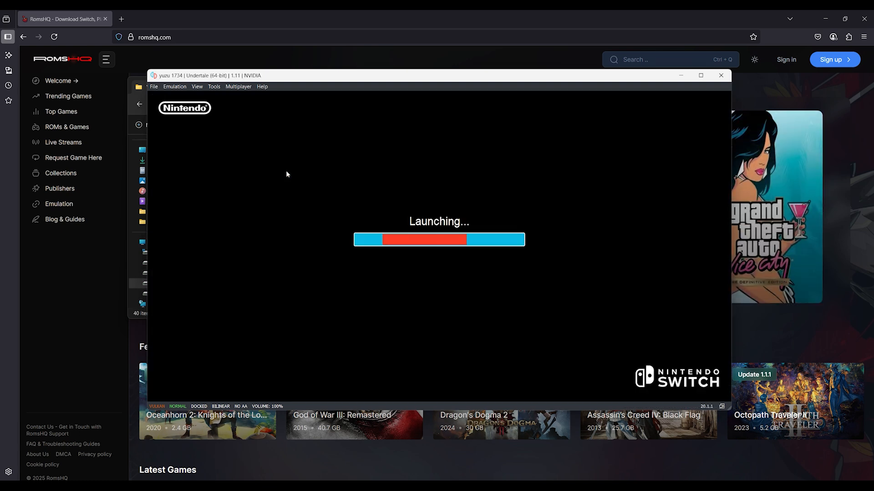